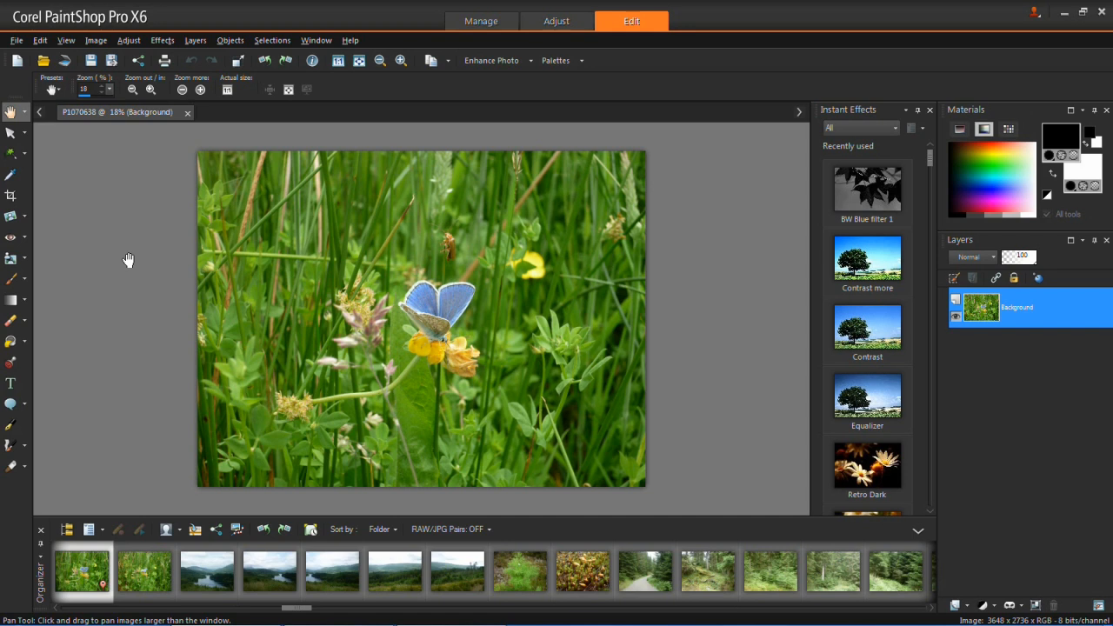
- Open the Picture Frame dialog from the Image menu for the butterfly photo
click(96, 40)
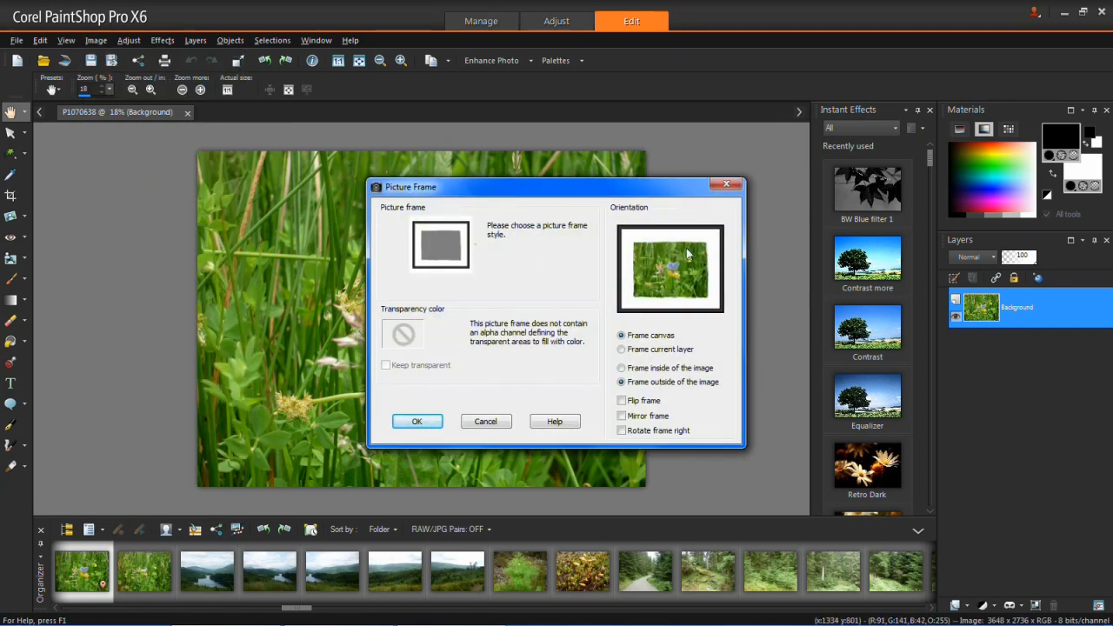
mouse_move(678, 228)
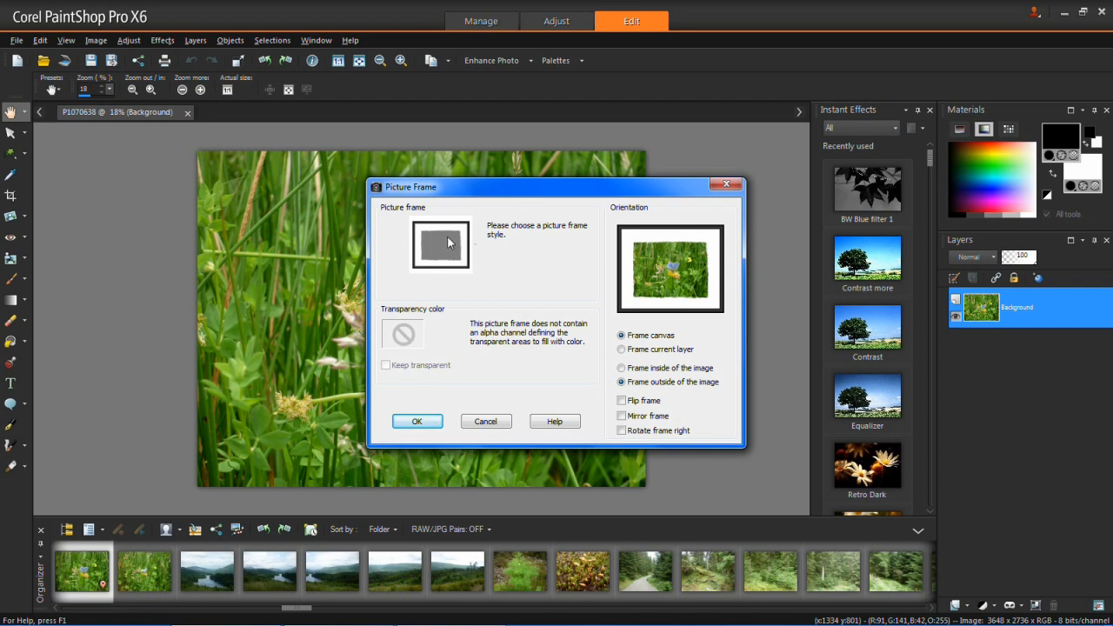
- Pick the Cross Process frame style from the frame gallery
click(440, 244)
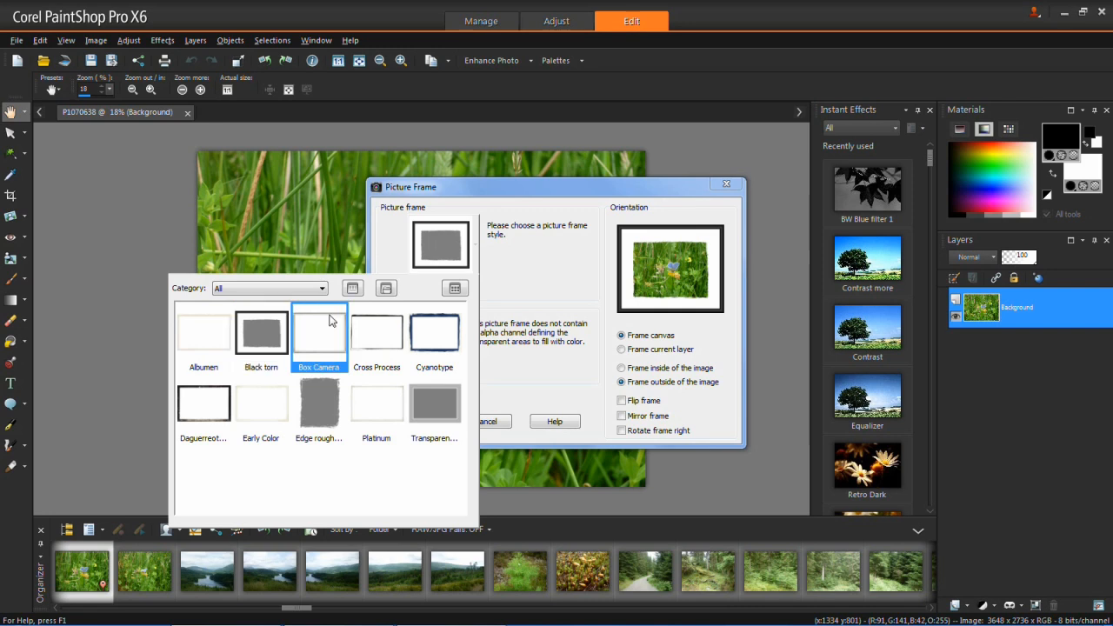
click(434, 405)
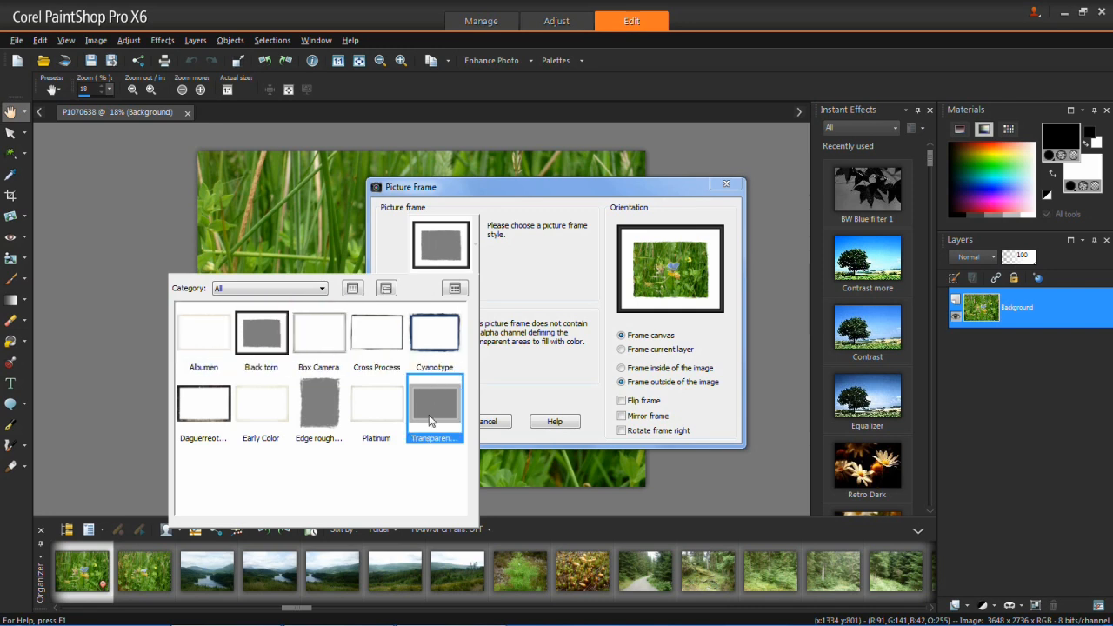
click(435, 405)
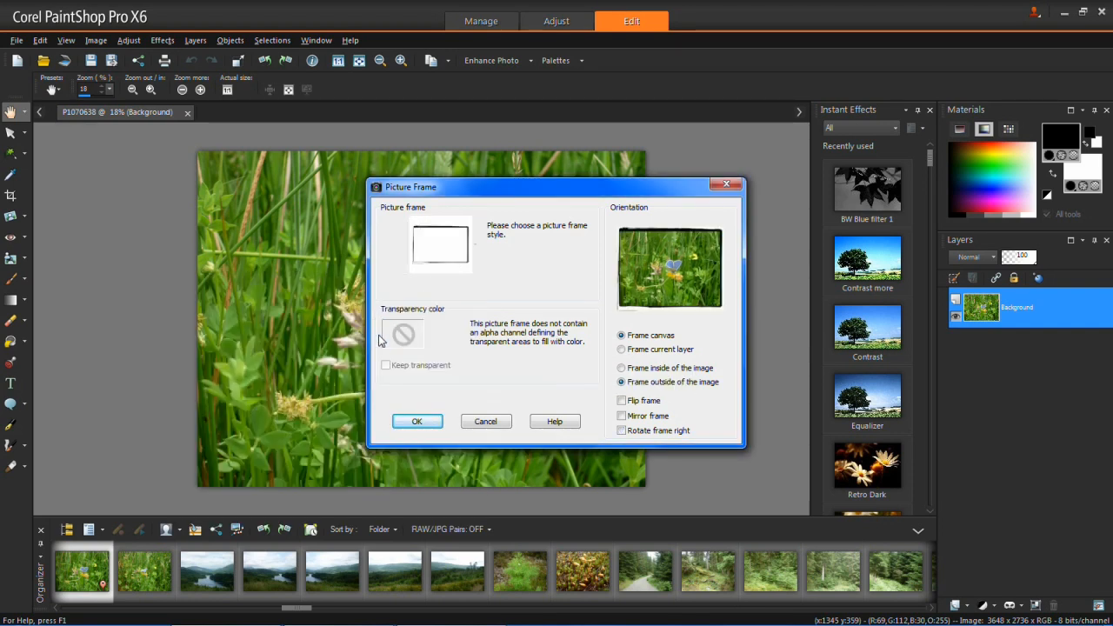
mouse_move(698, 302)
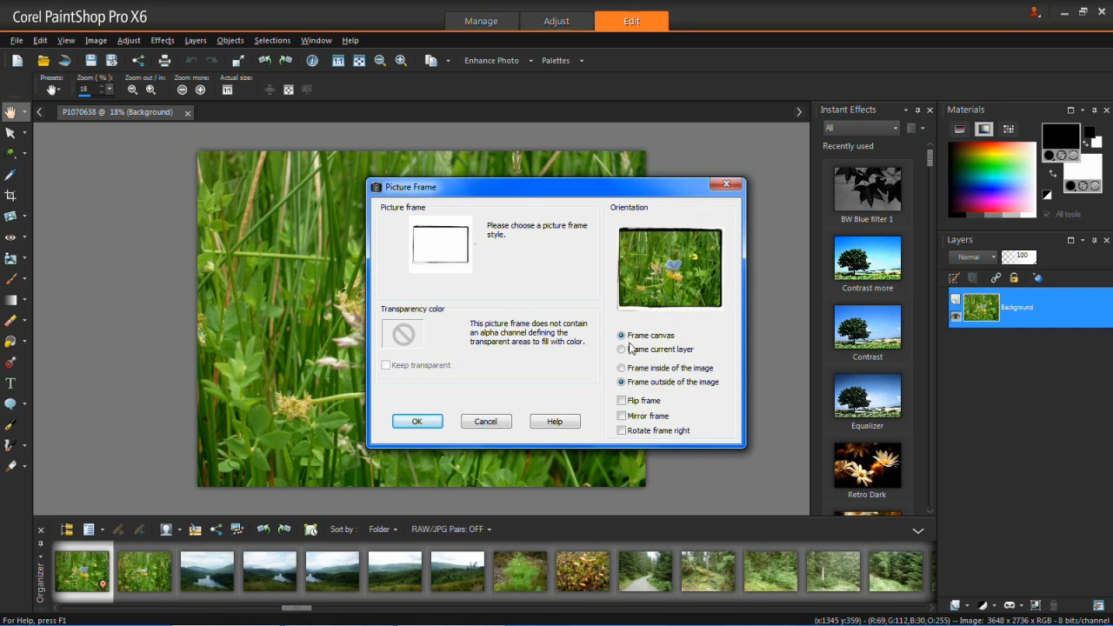
mouse_move(693, 333)
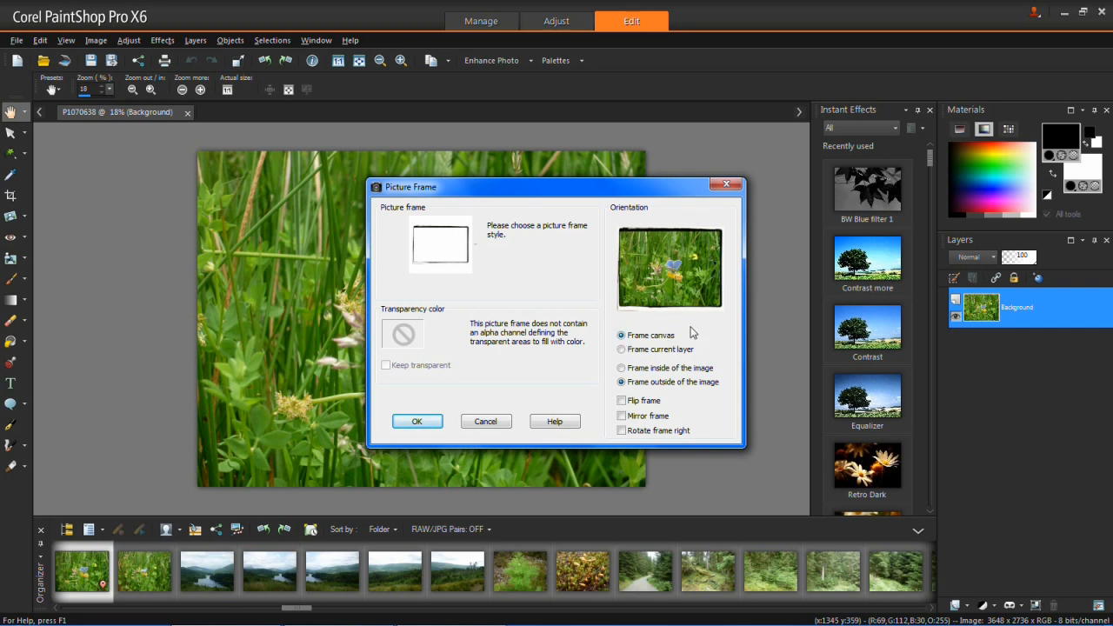
mouse_move(700, 339)
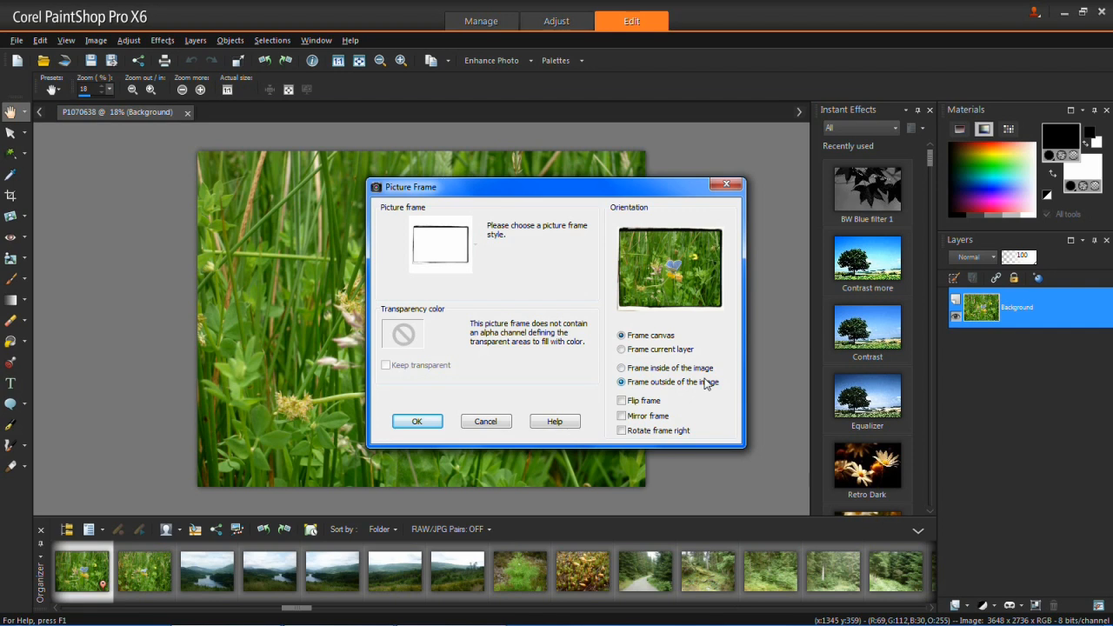
mouse_move(676, 409)
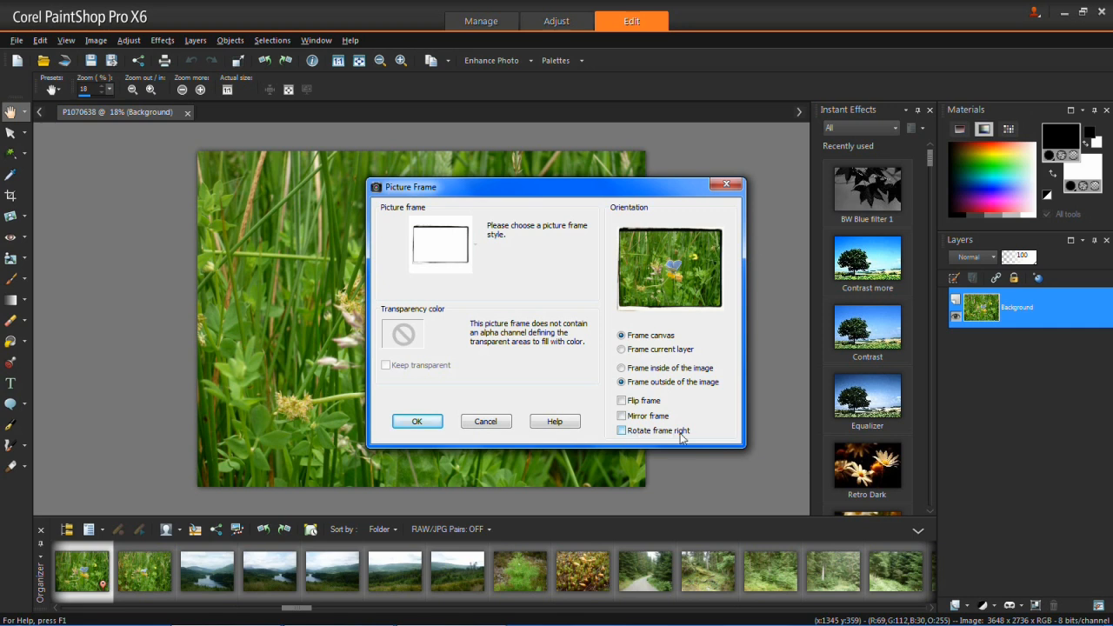
mouse_move(622, 401)
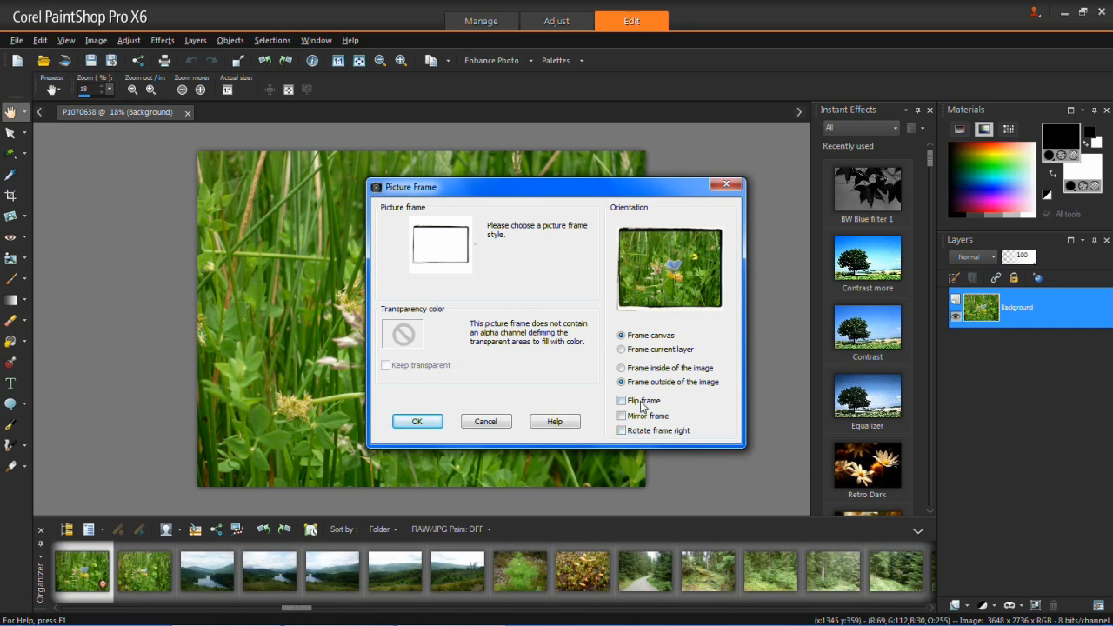
click(621, 401)
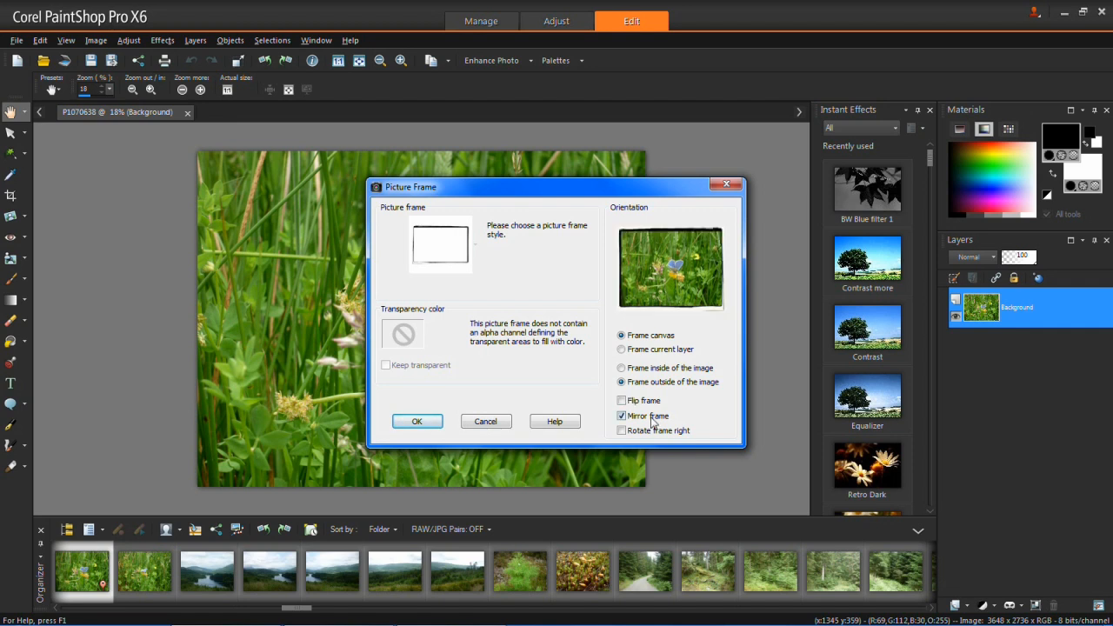
click(621, 416)
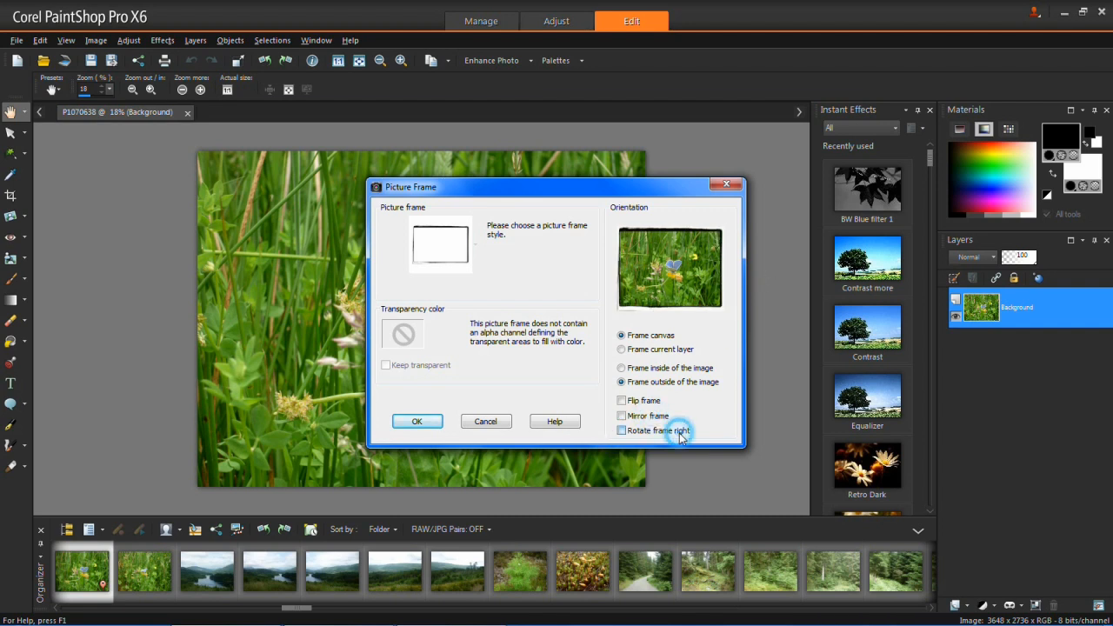
click(620, 431)
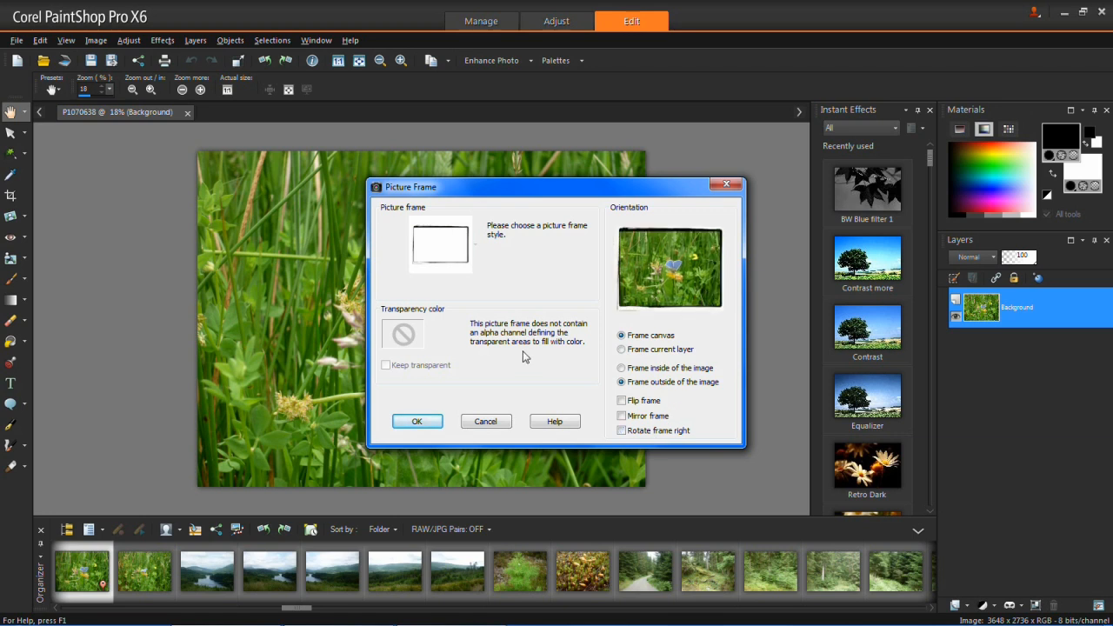
mouse_move(442, 239)
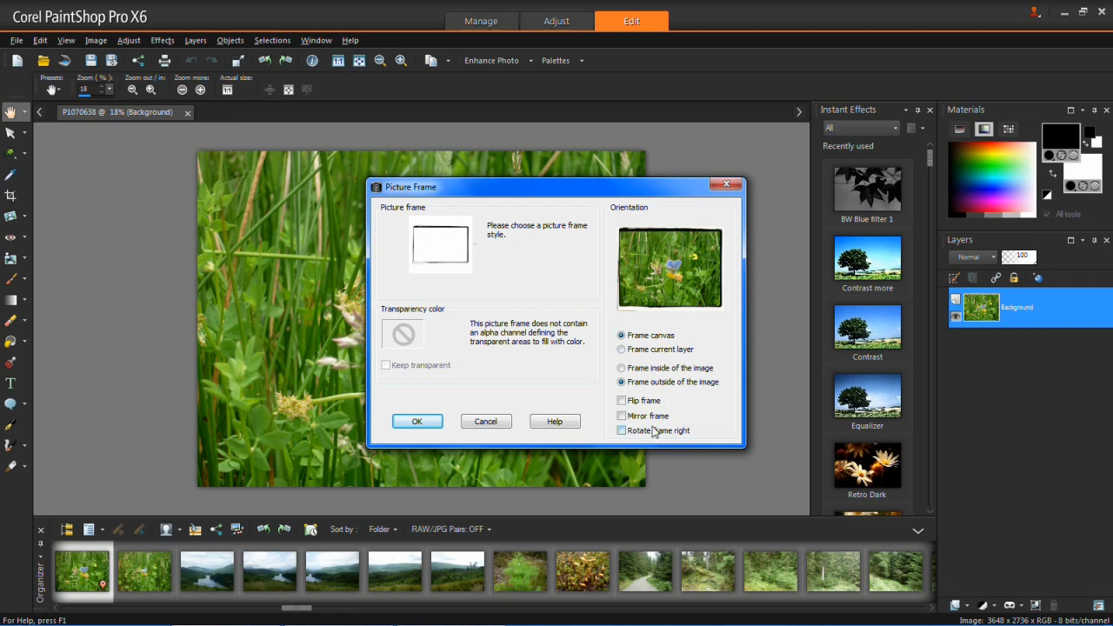
- Confirm the Cross Process frame so it becomes a Picture Frame layer
click(417, 421)
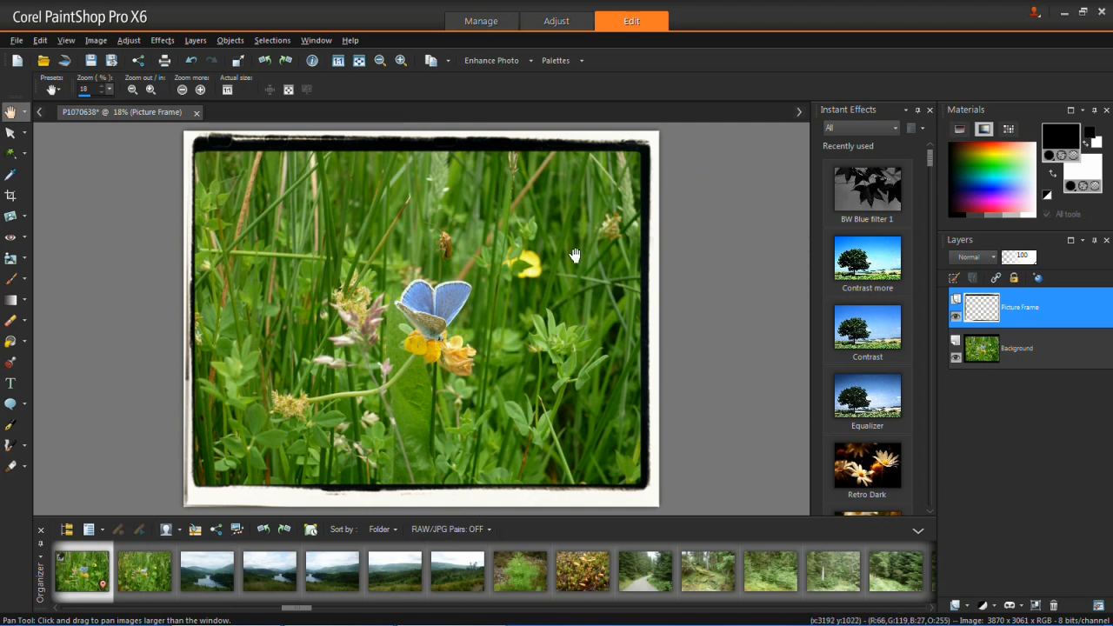
mouse_move(180, 483)
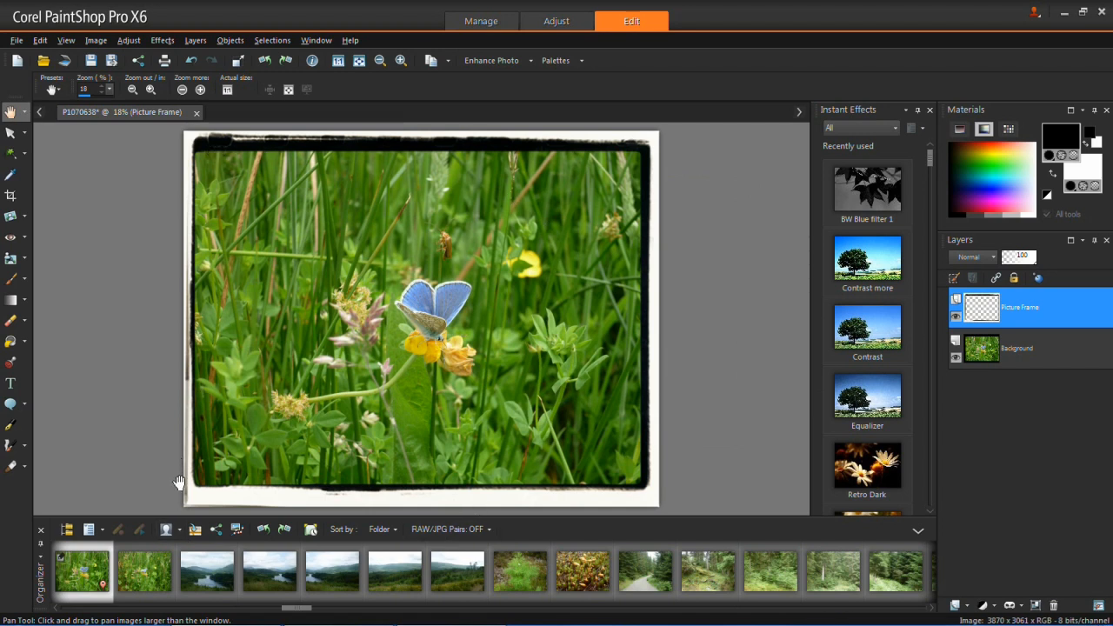
mouse_move(614, 443)
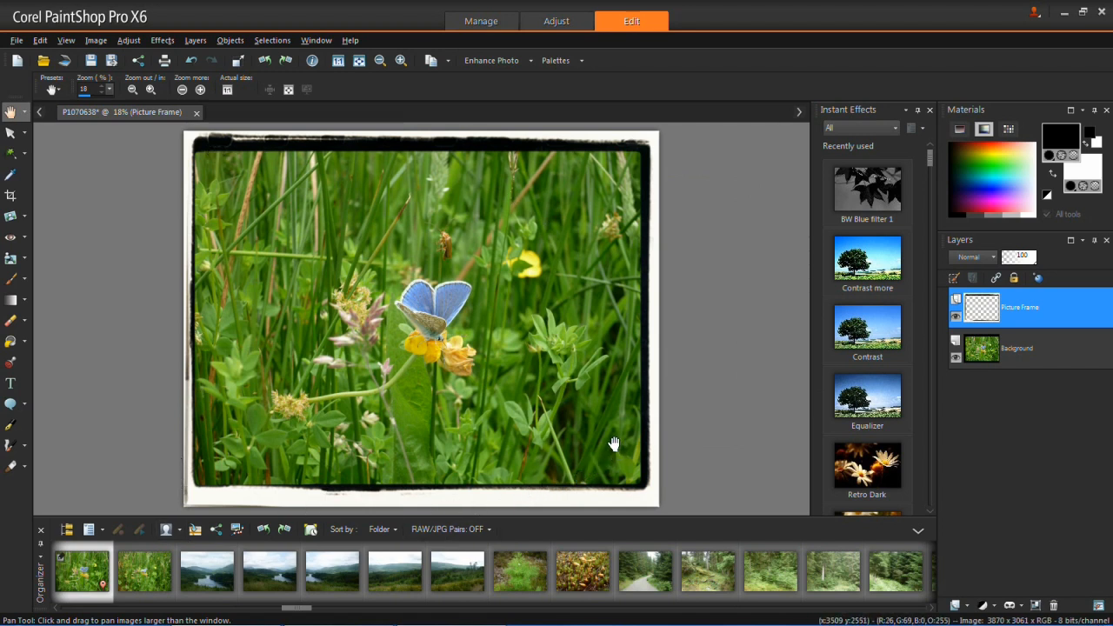